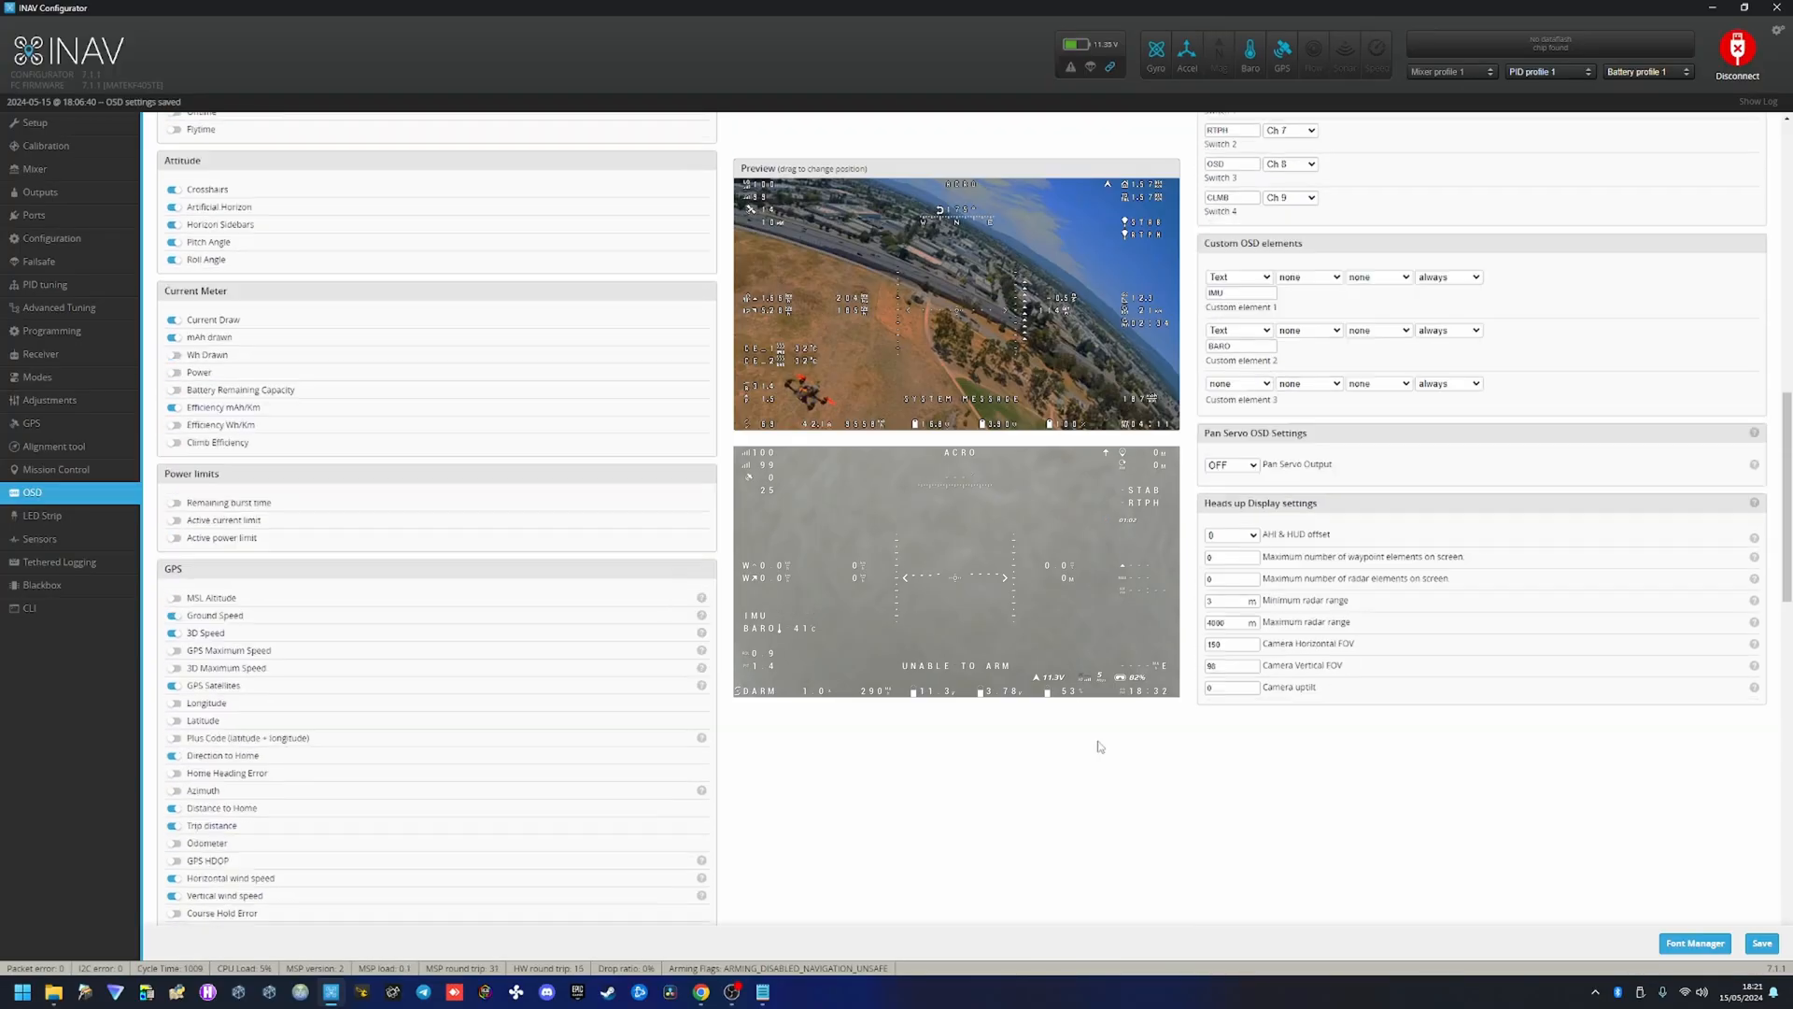
Scroll the OSD settings and switch the Crosshair Style from TYPE7 to TYPE6.
{"action": "scroll", "scroll_direction": "down", "scroll_amount": 3}
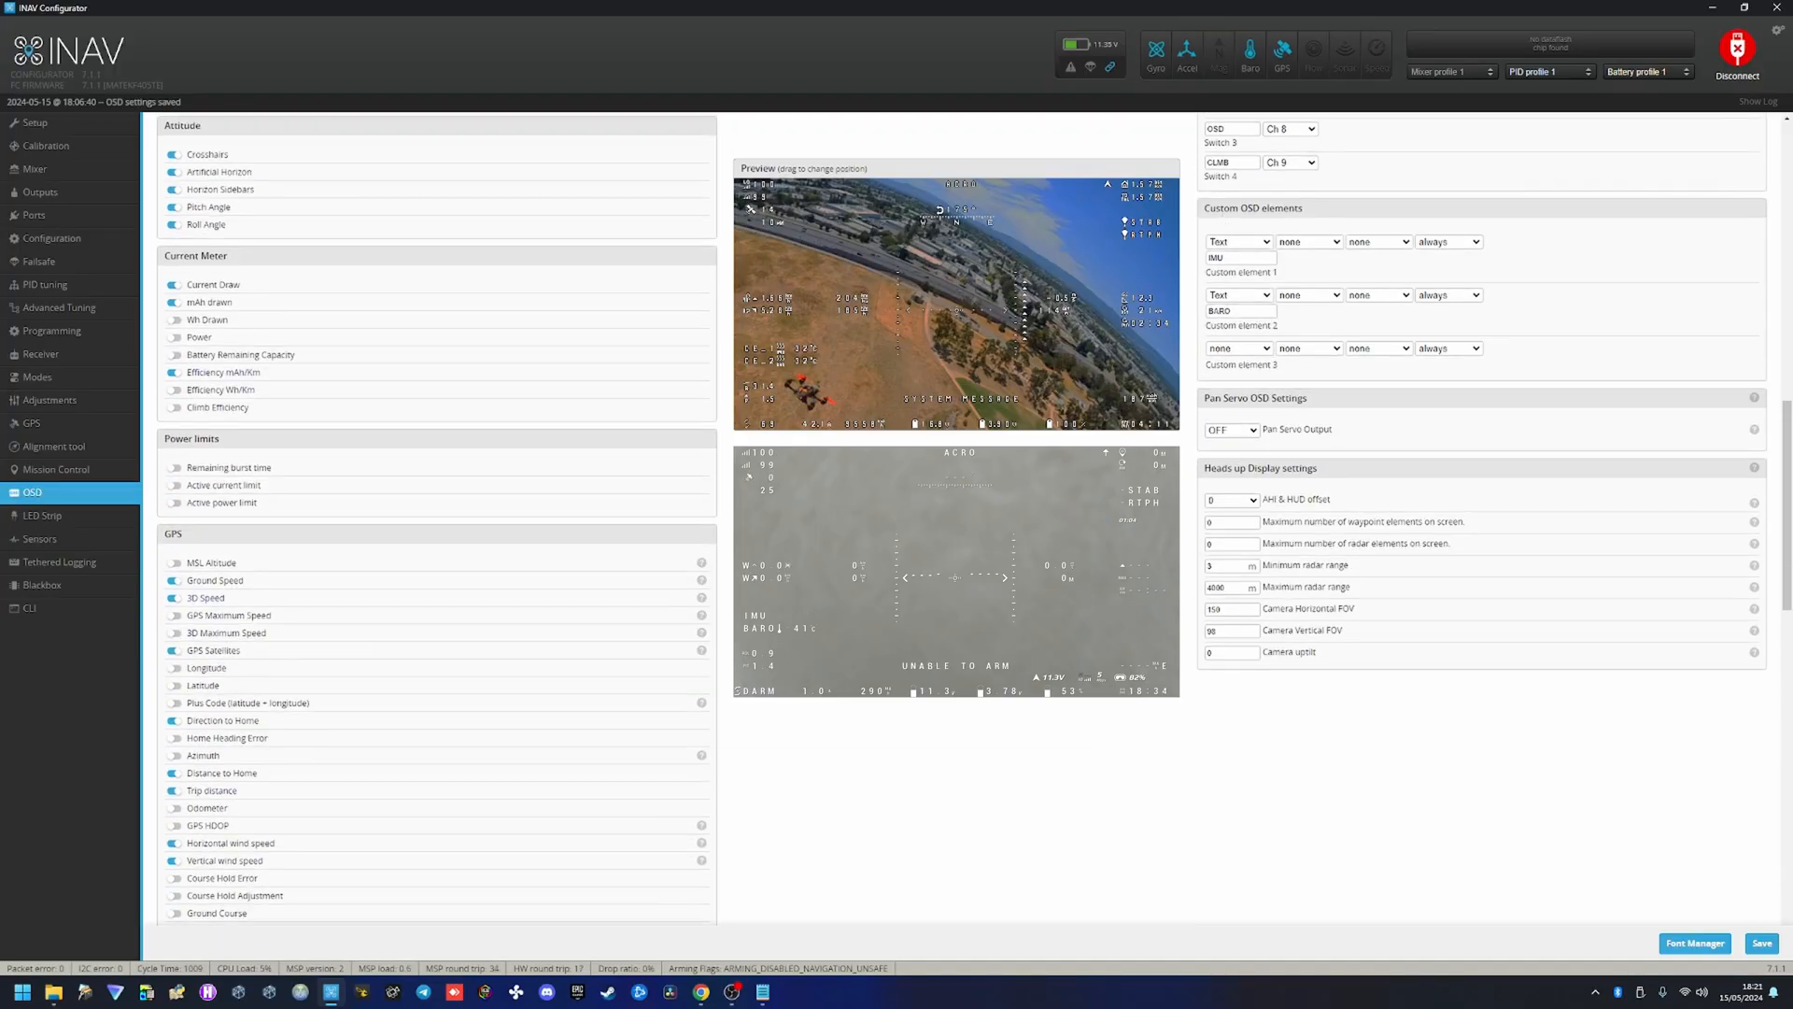
{"action": "scroll", "scroll_direction": "down", "scroll_amount": 3}
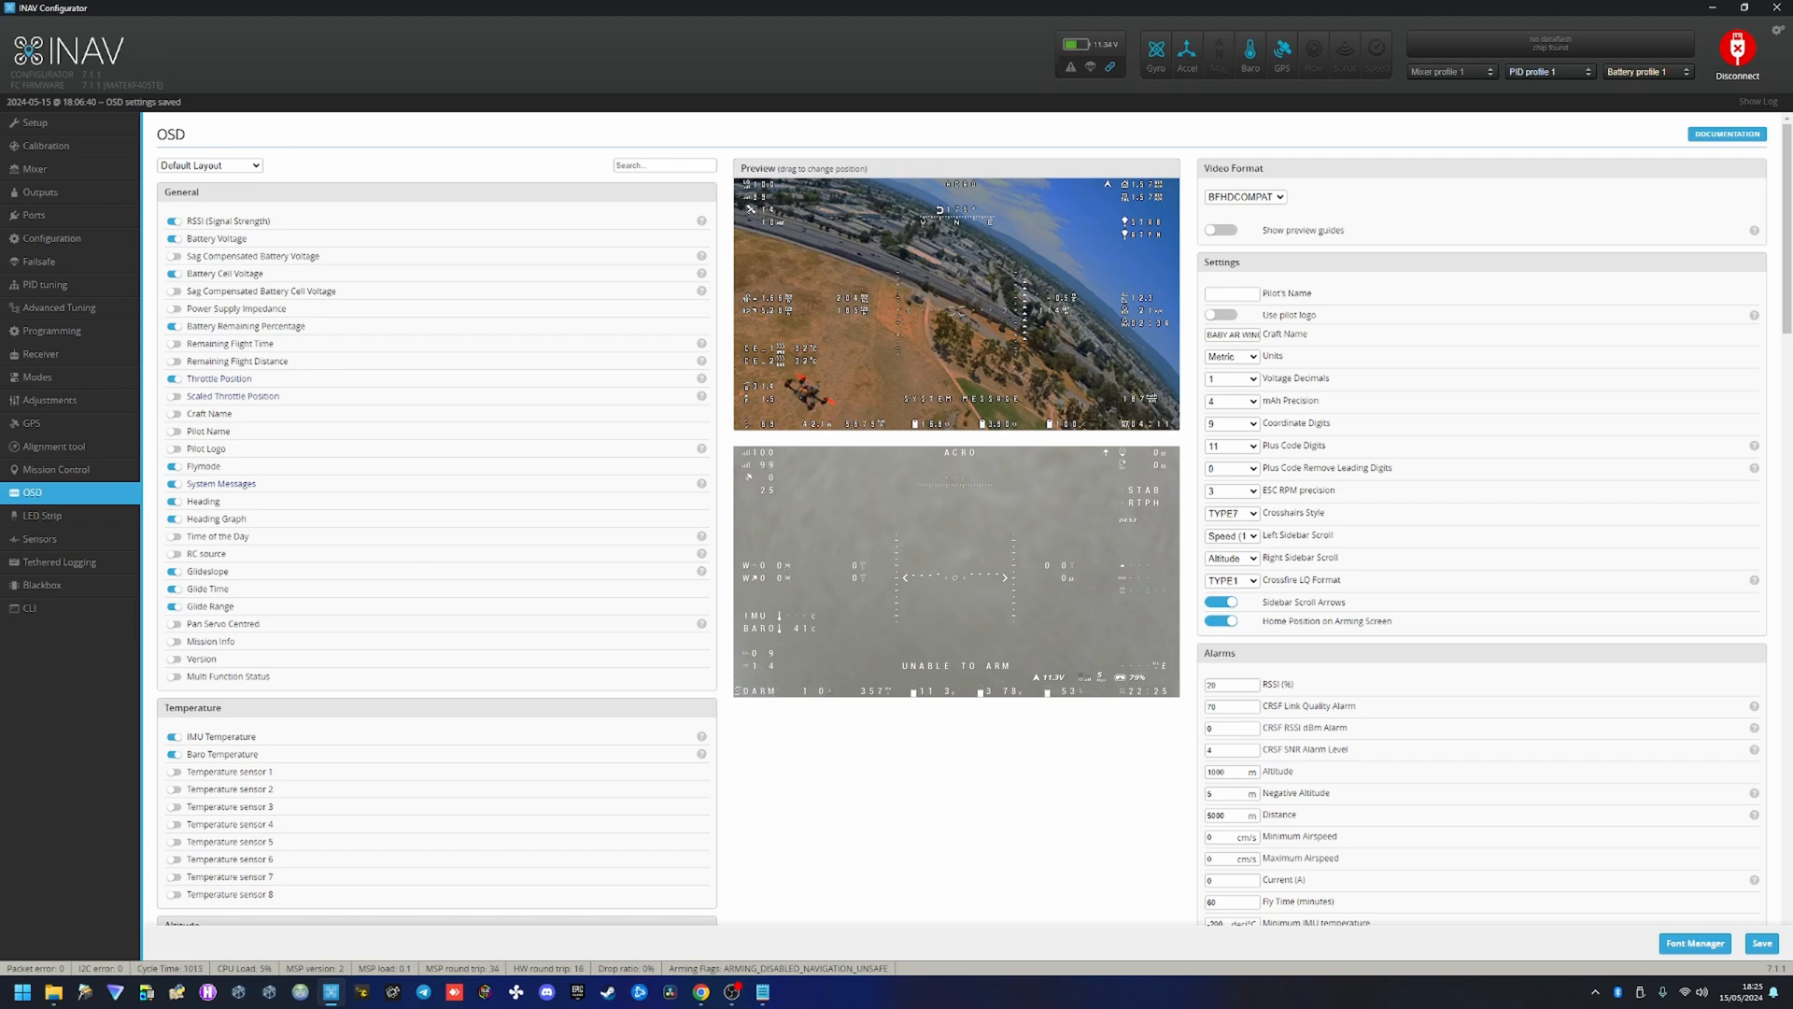
{"action": "left_click", "coordinate": [1231, 512]}
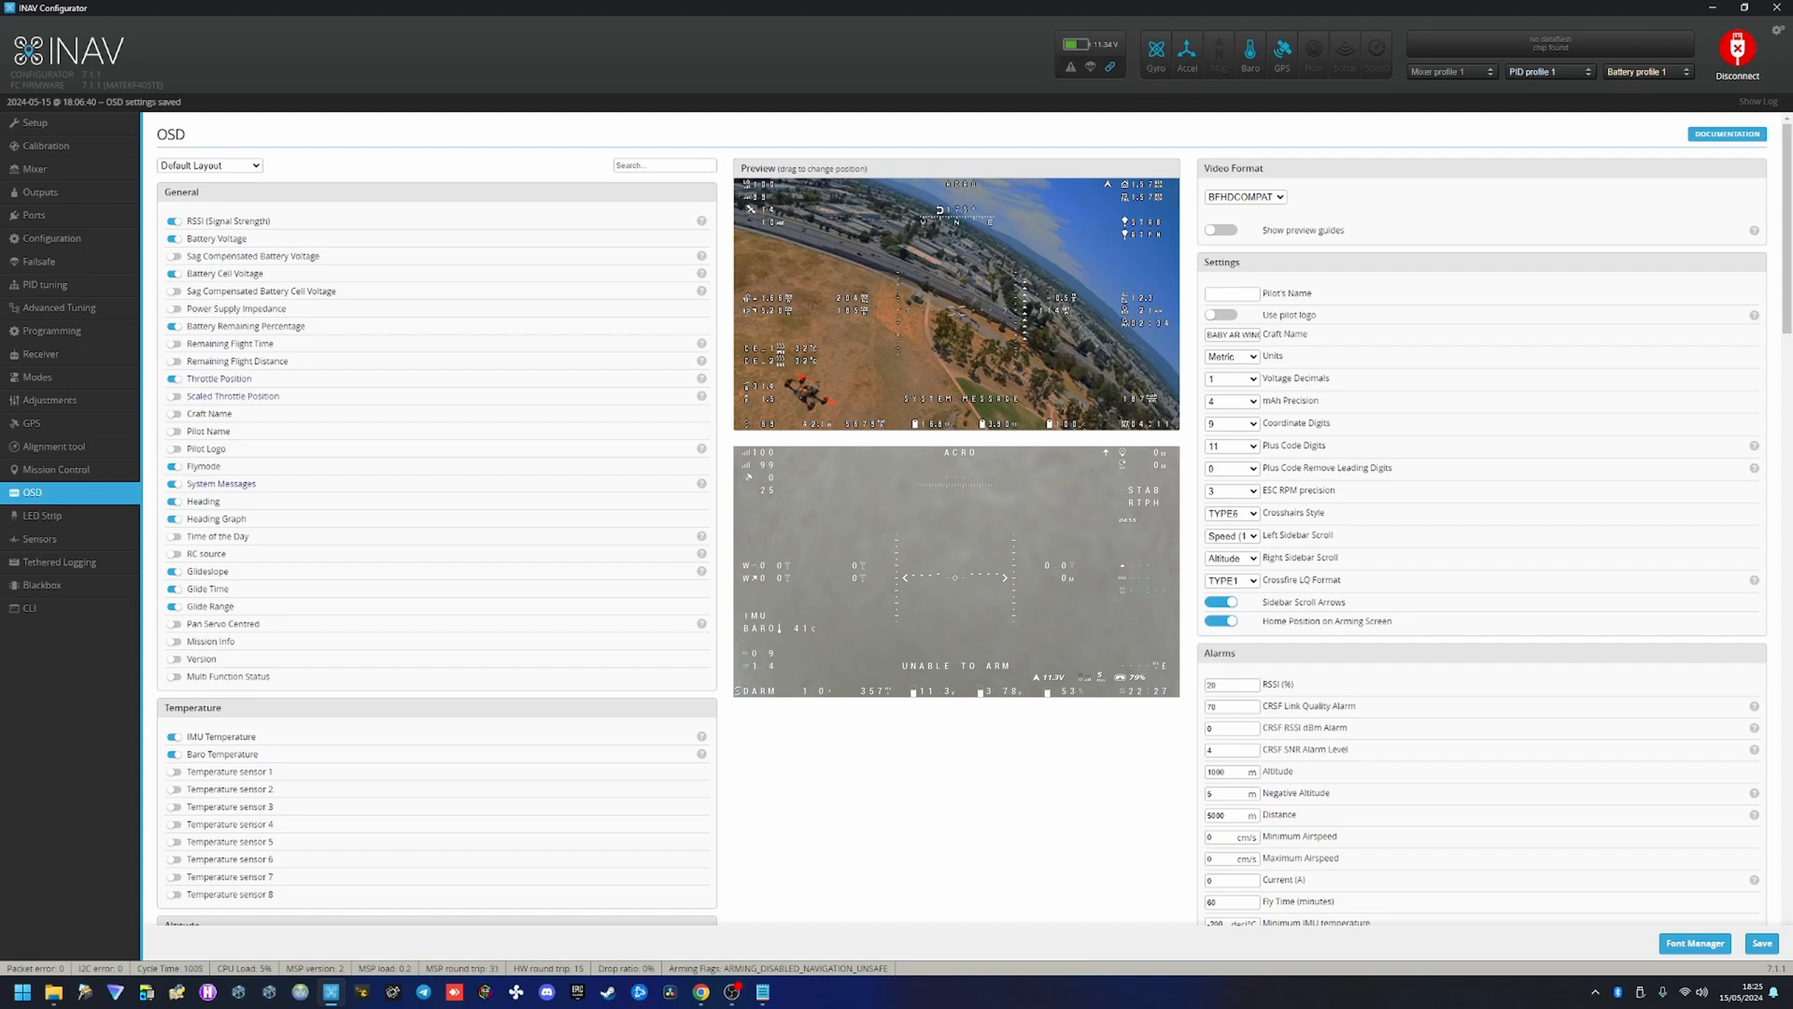